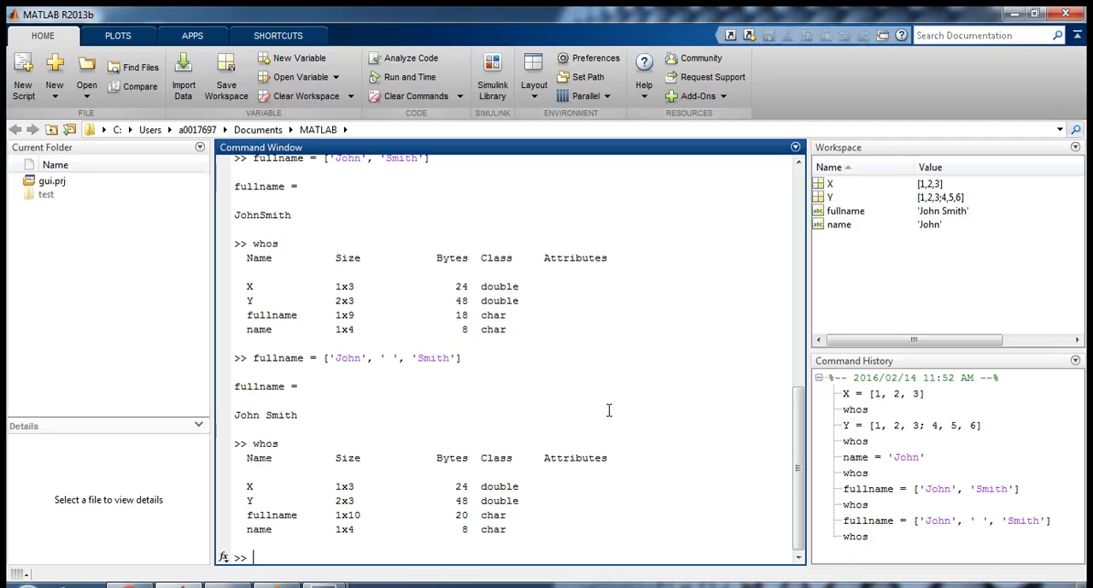
Step: Display matrix Y, the 2-by-3 matrix holding 1 through 6
text(Y)
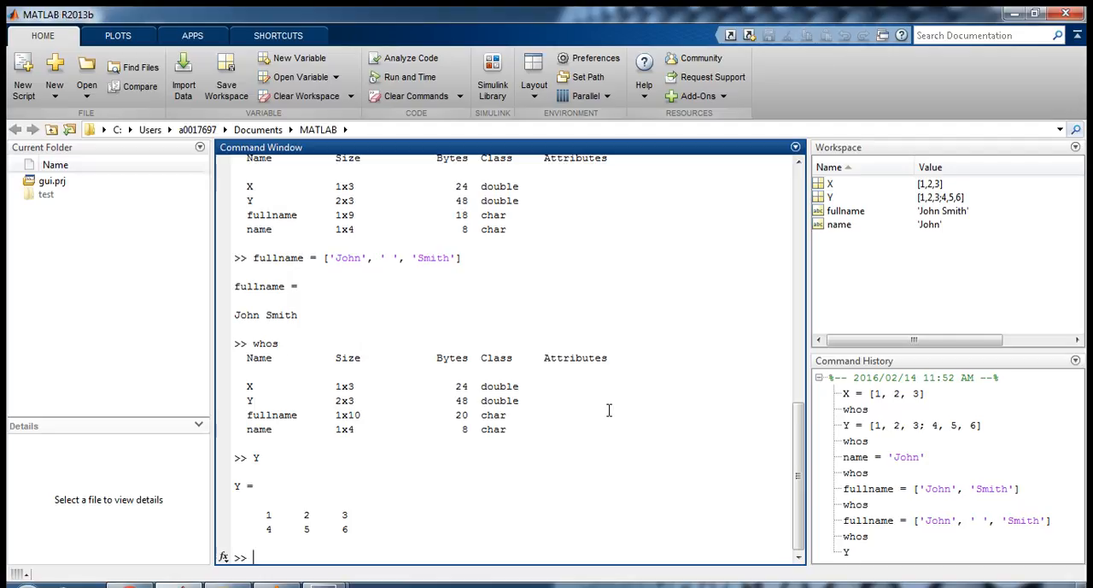
text(Y)
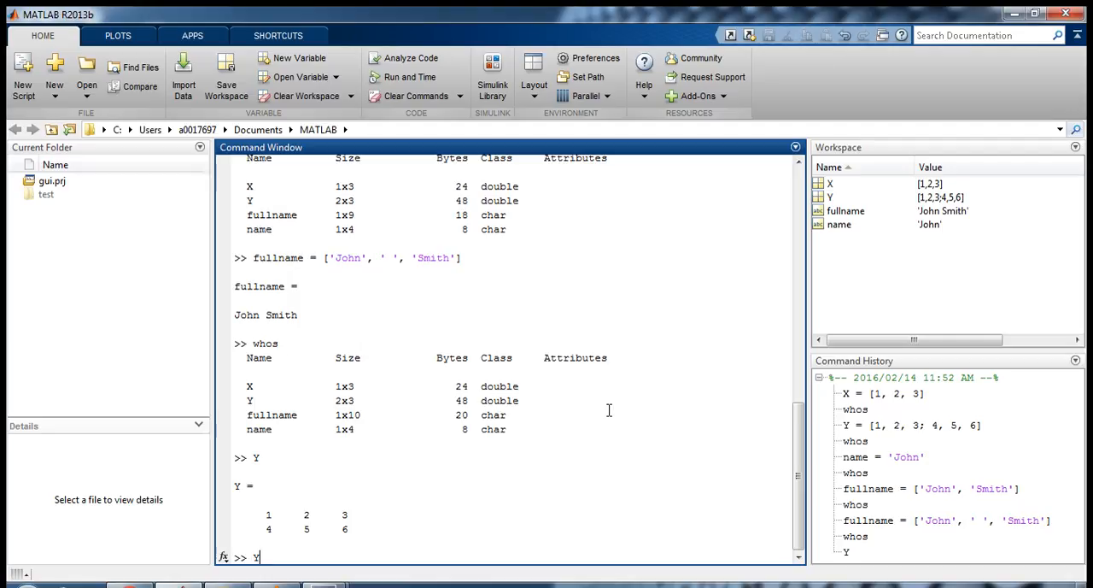
Step: Transpose Y with the apostrophe operator, giving a 3-by-2 ans with columns 1–3 and 4–6
text(')
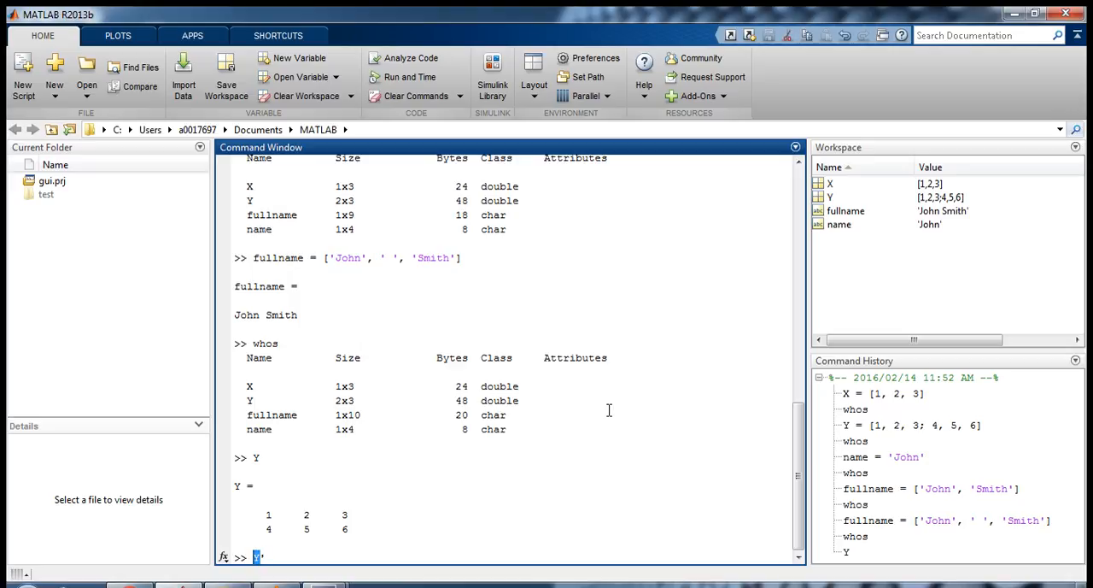
text(')
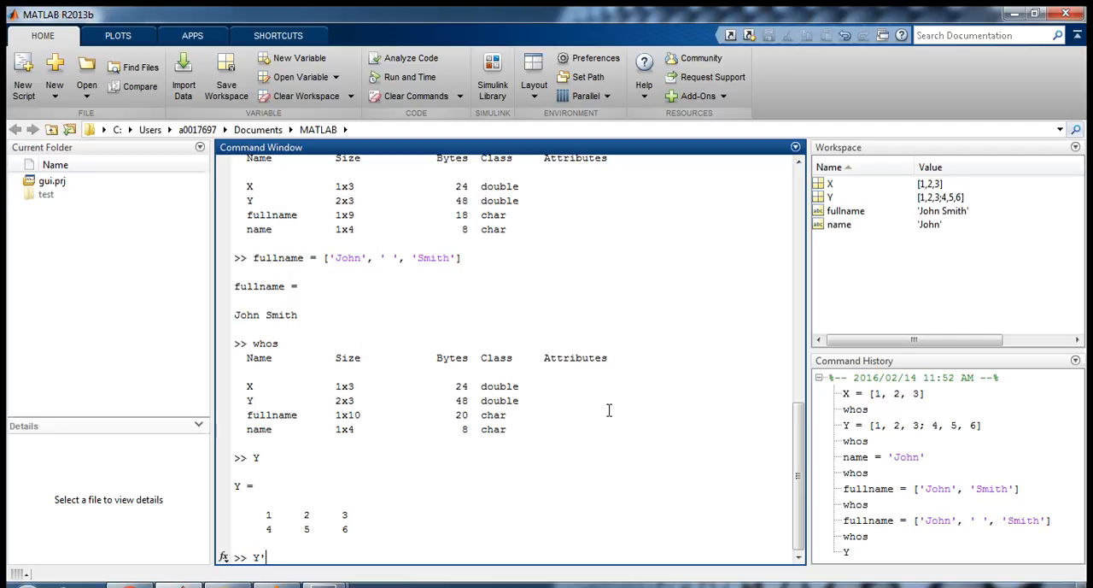
key(enter)
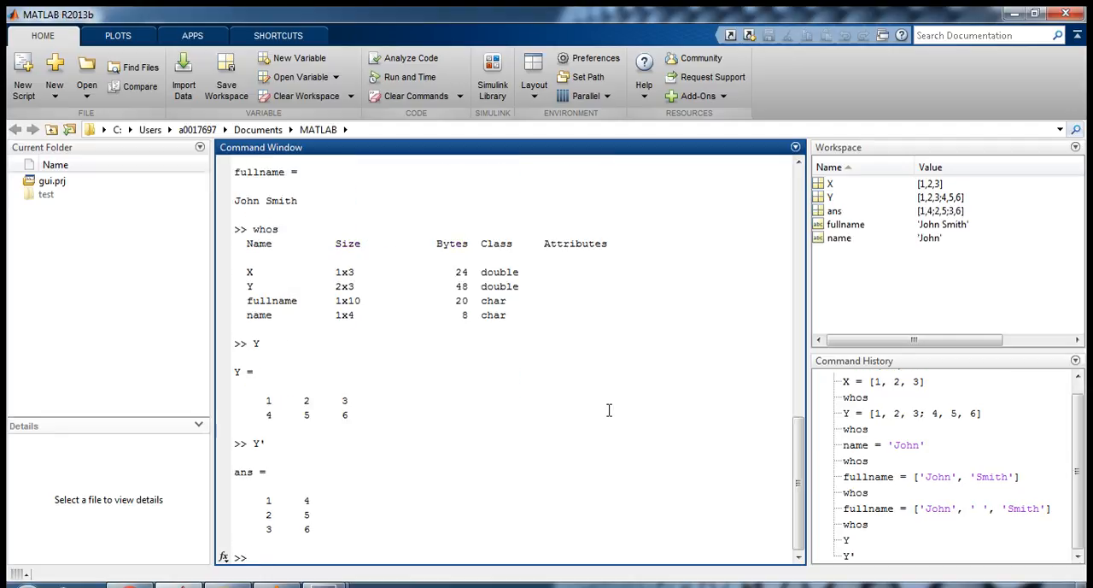
mouse_move(468, 280)
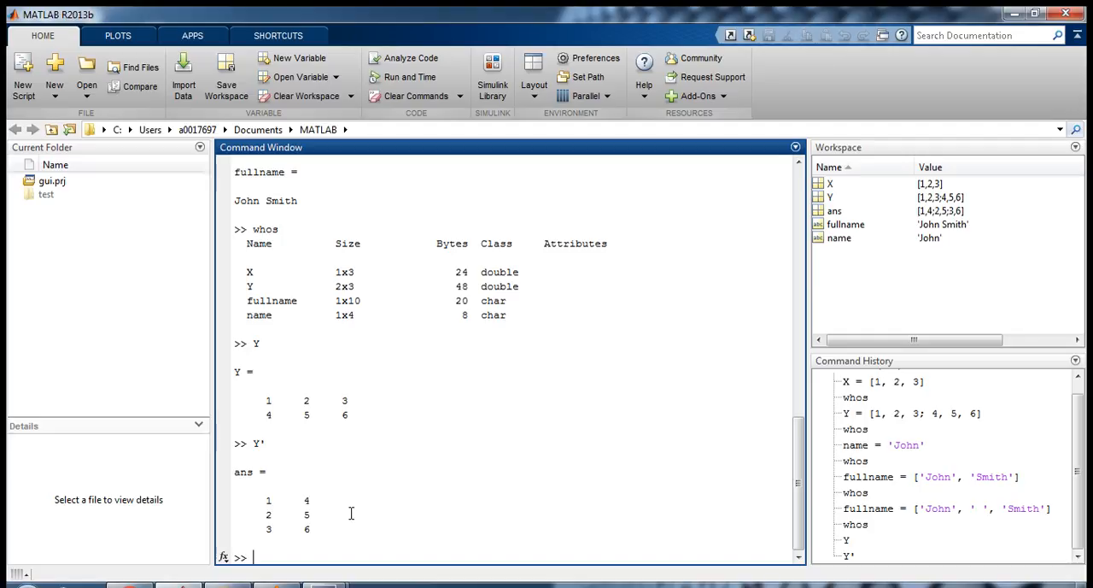
Step: List workspace variables with whos, now showing ans as a 3x2 double
text(who)
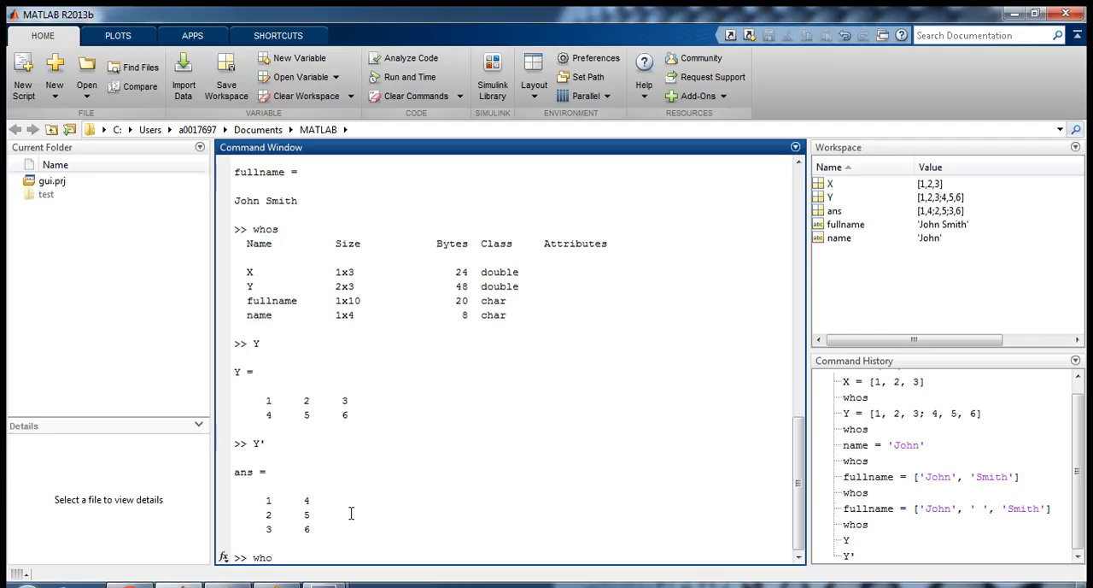
text(s)
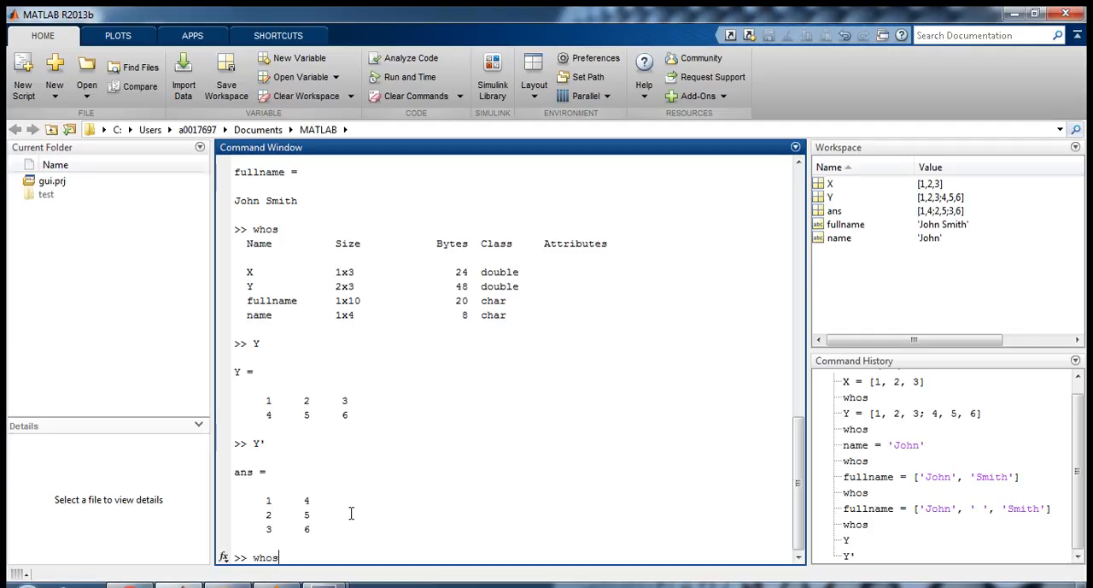
key(enter)
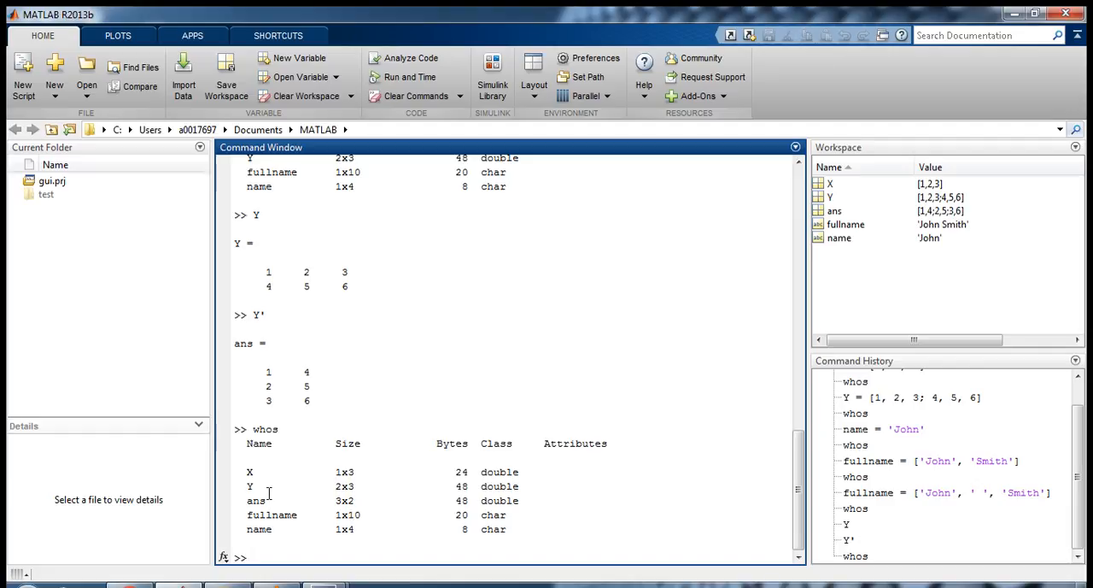
mouse_move(424, 498)
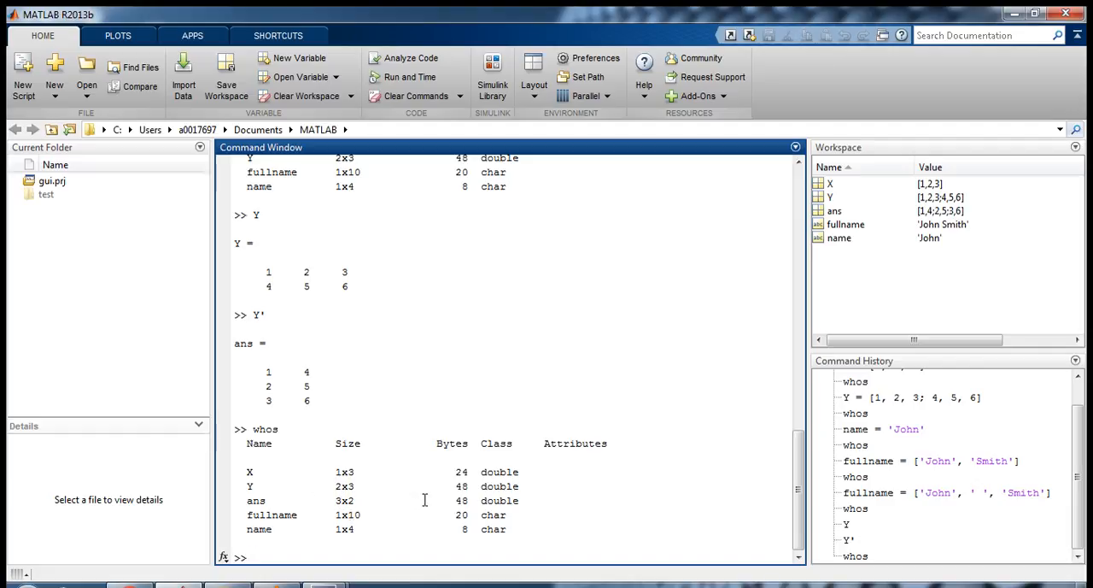
mouse_move(386, 485)
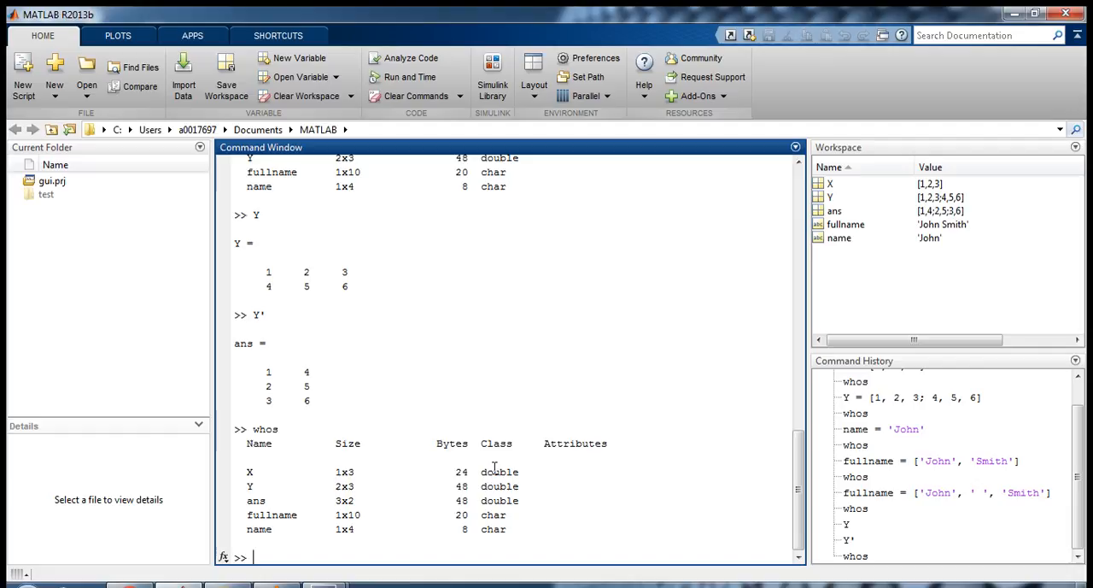
Step: Show vector X as 1 2 3, then its transpose X' as a 3-by-1 column
text(X)
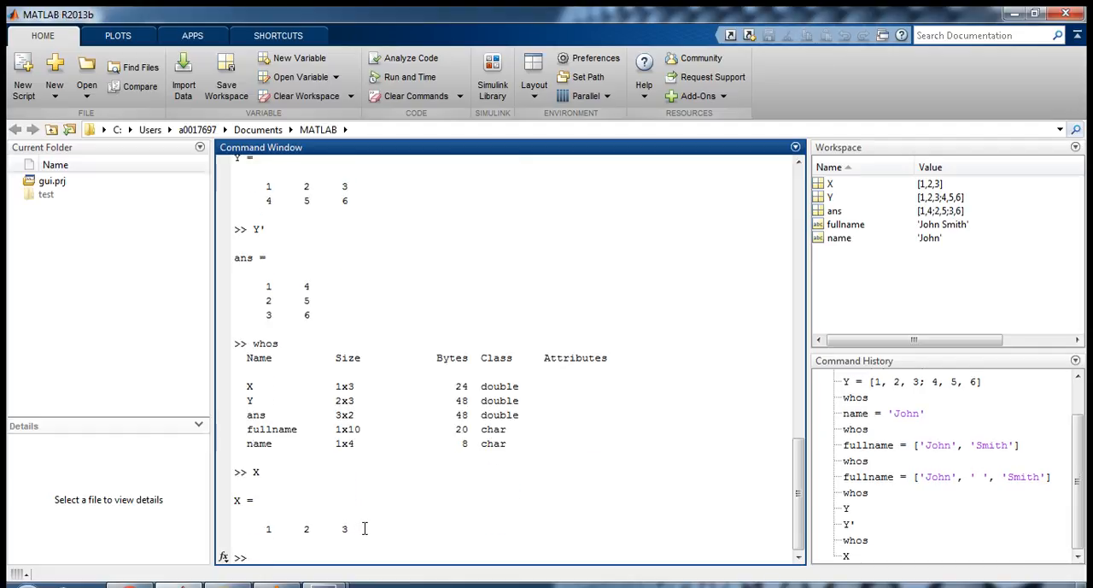
mouse_move(420, 541)
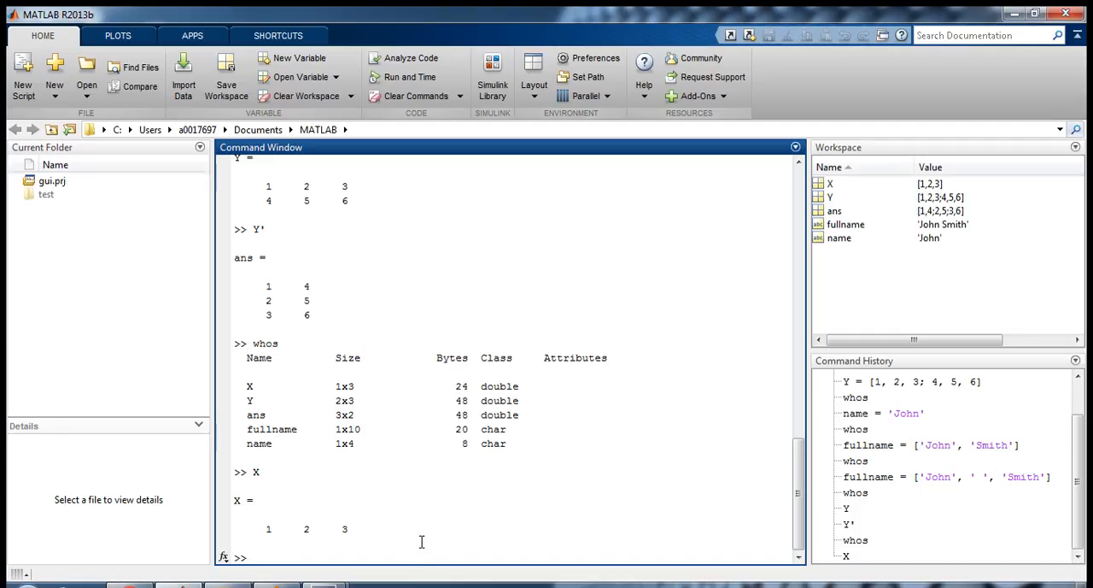
text(X')
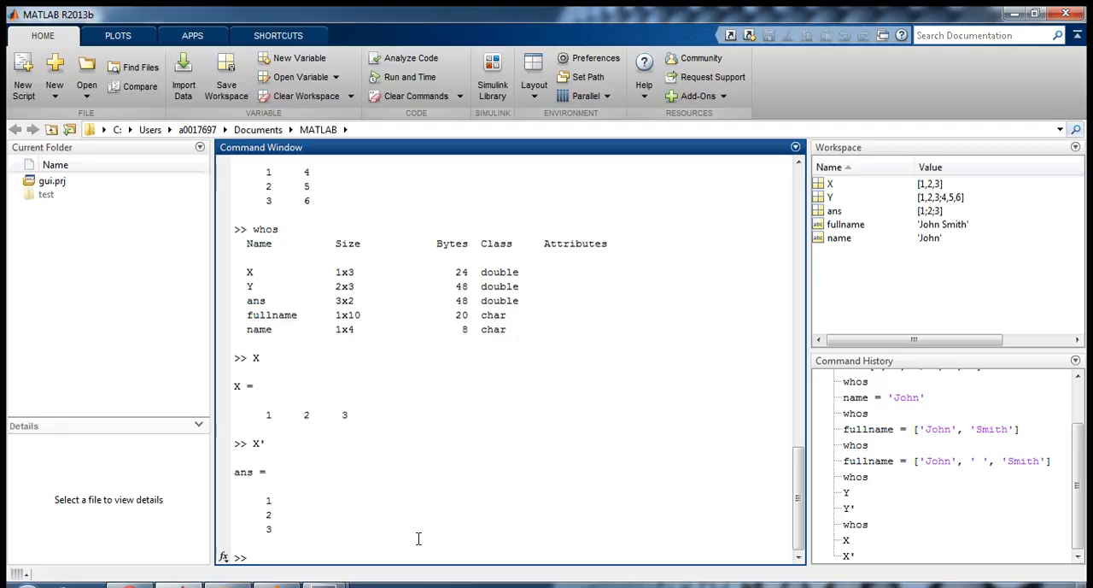
Step: Run transpose(Y) to get the same 3-by-2 answer as the apostrophe operator
text(transpose()
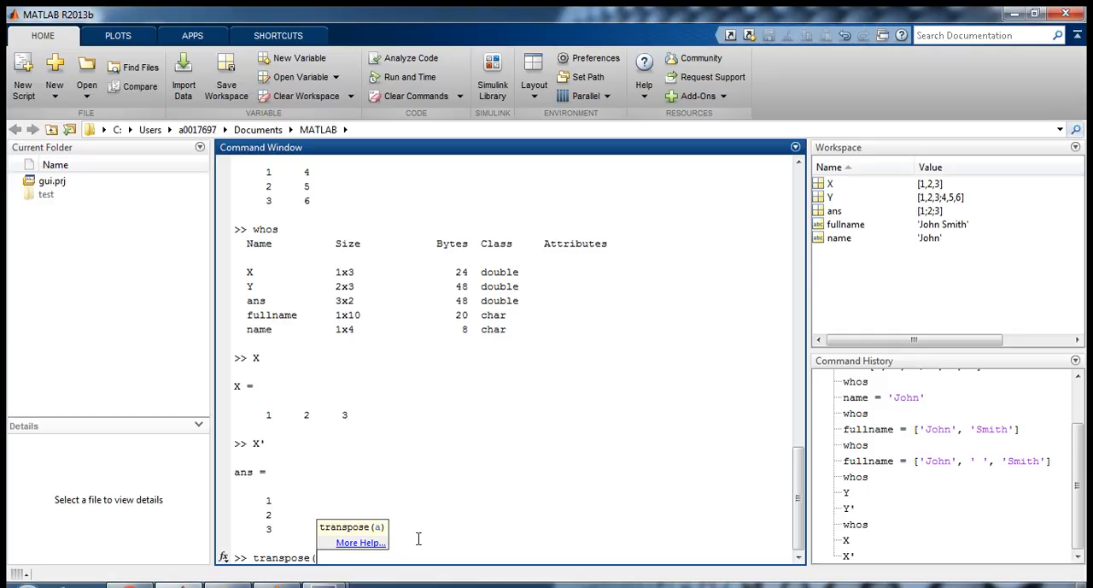
text(Y))
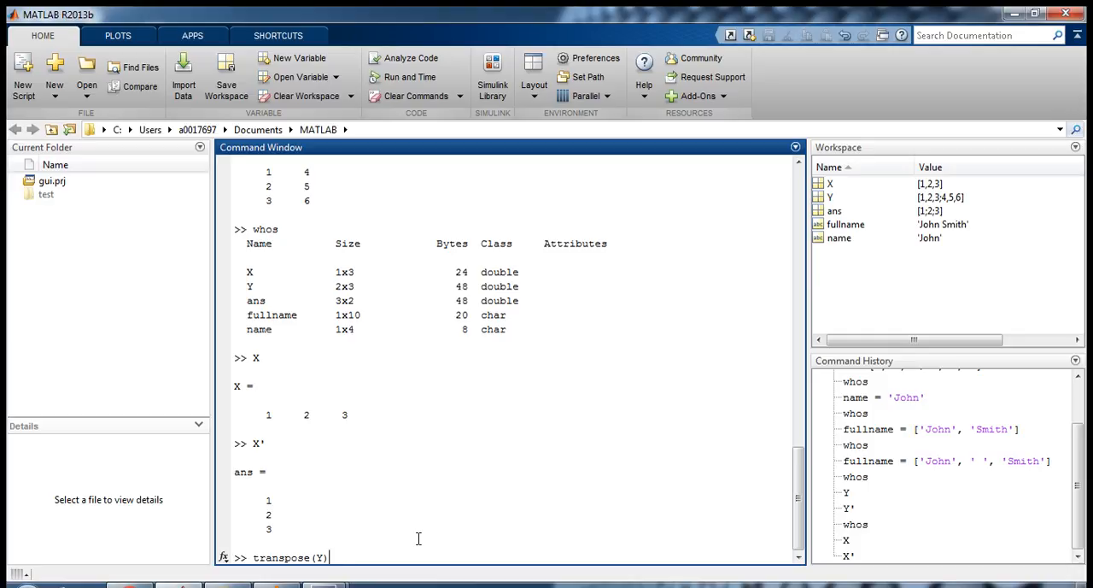
key(enter)
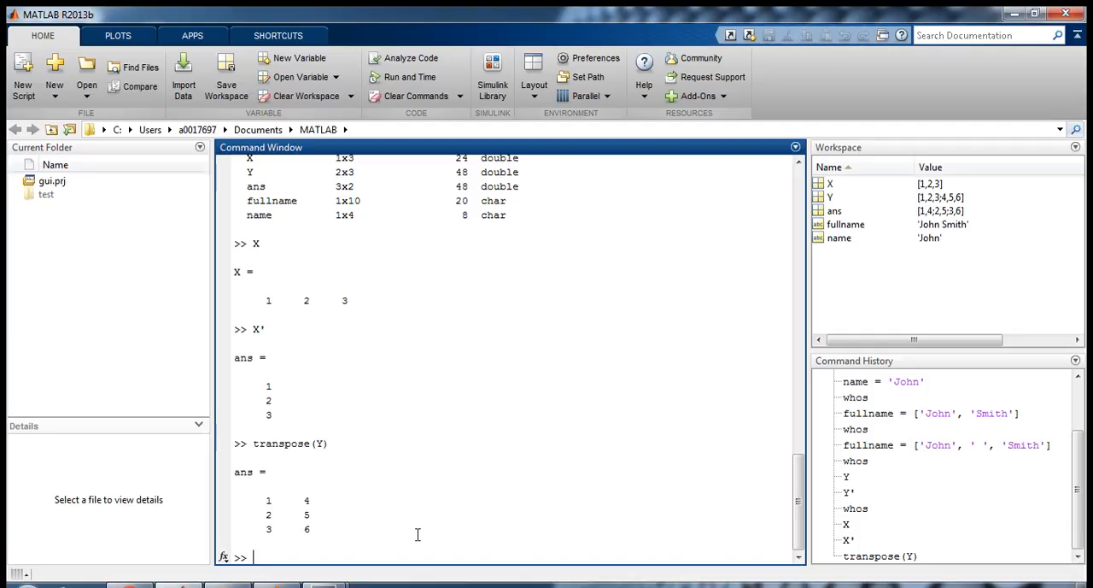
mouse_move(417, 529)
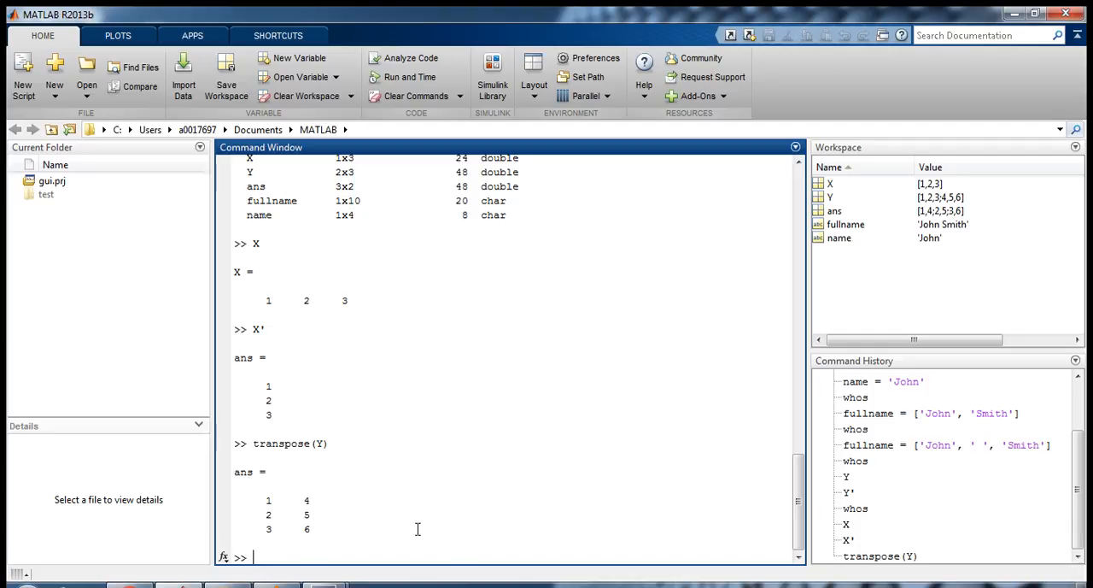